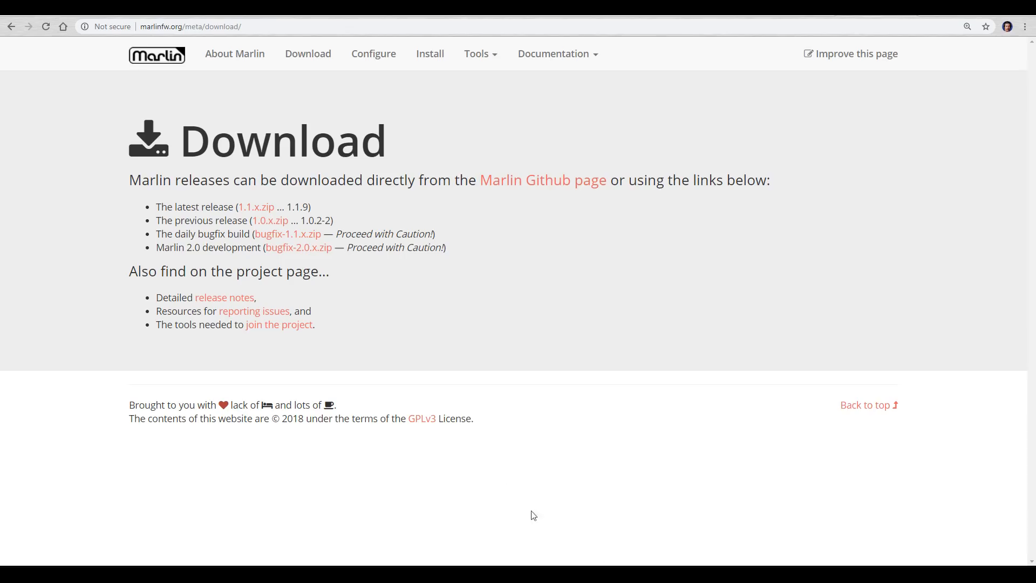
mouse_move(291, 206)
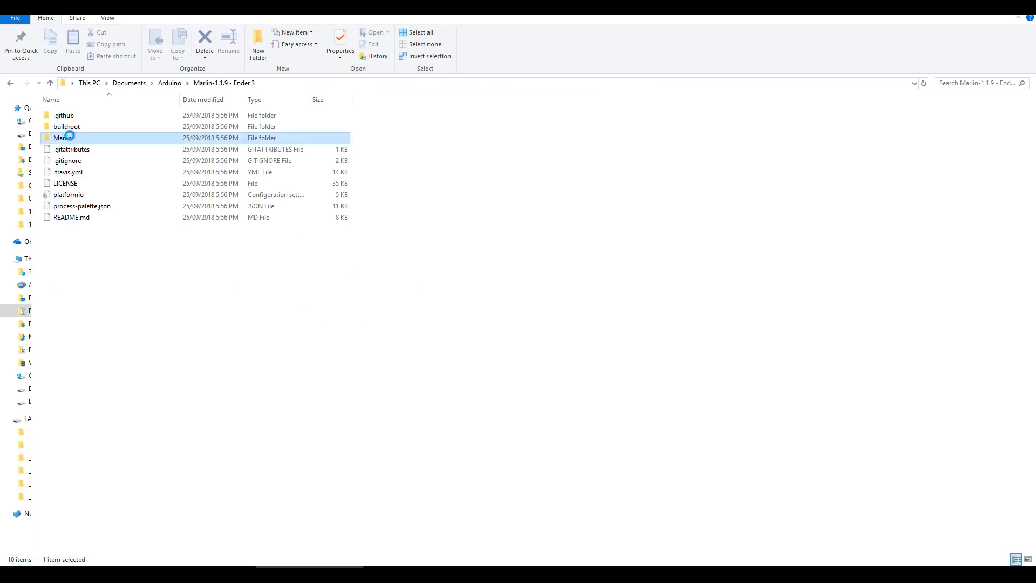
- Navigate through Marlin, example_configurations and Creality into the Ender-3 folder
double_click(62, 137)
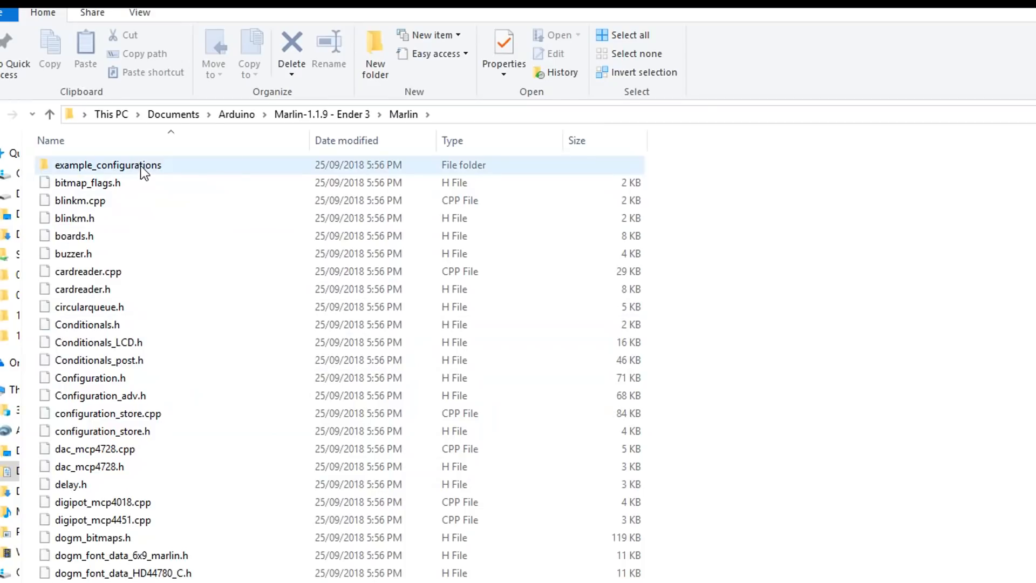
double_click(108, 164)
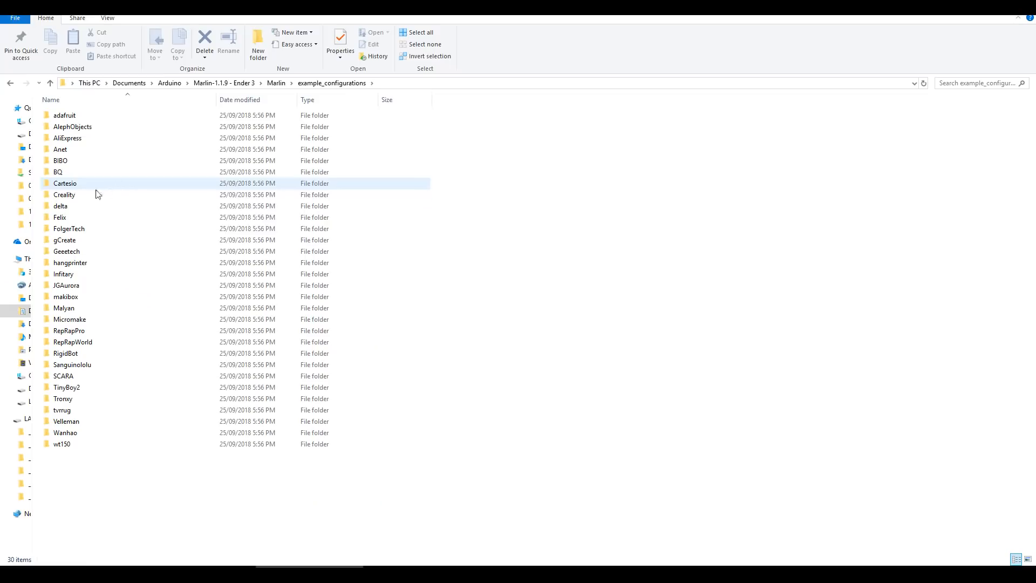
double_click(65, 194)
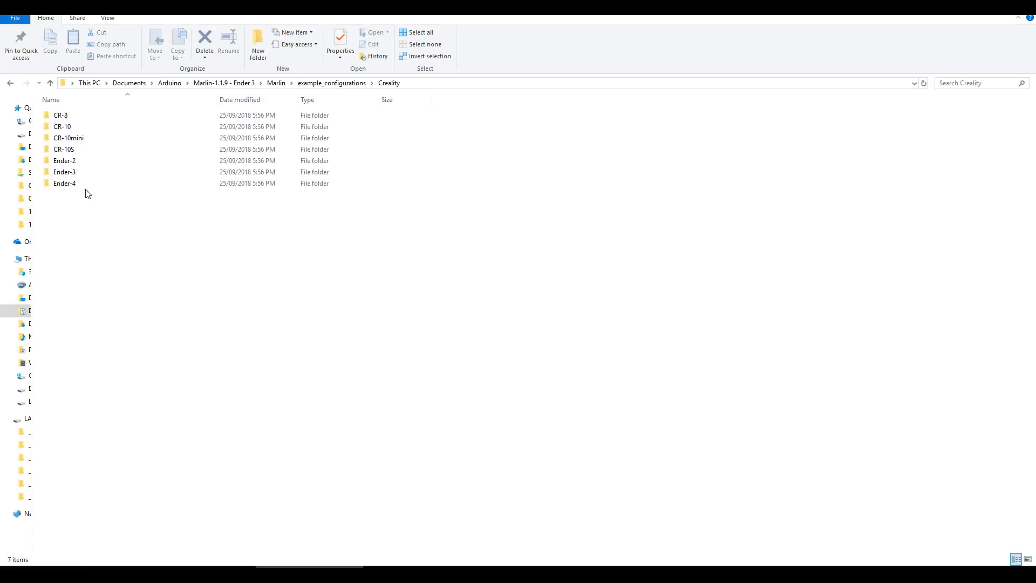
double_click(64, 171)
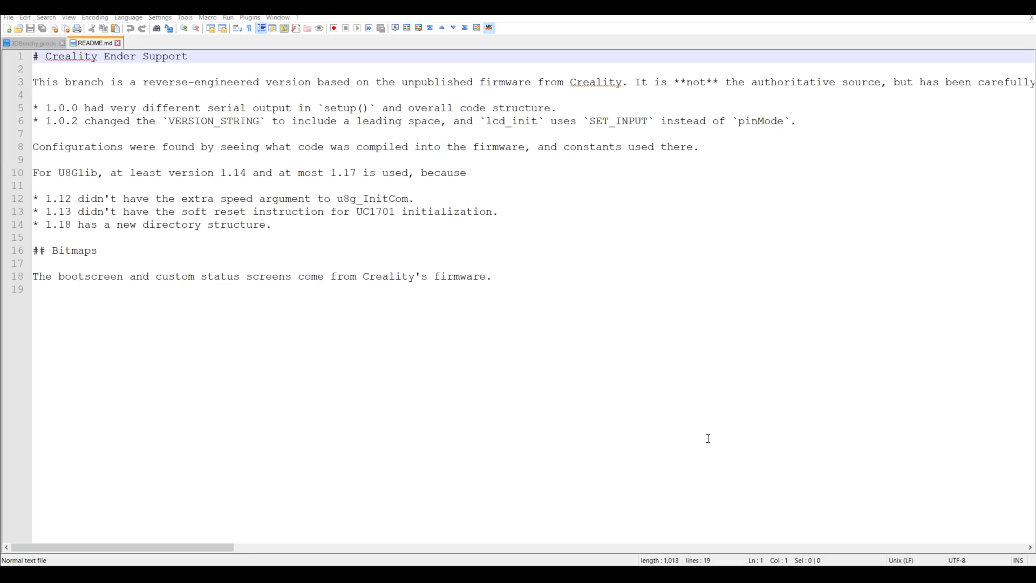
mouse_move(228, 92)
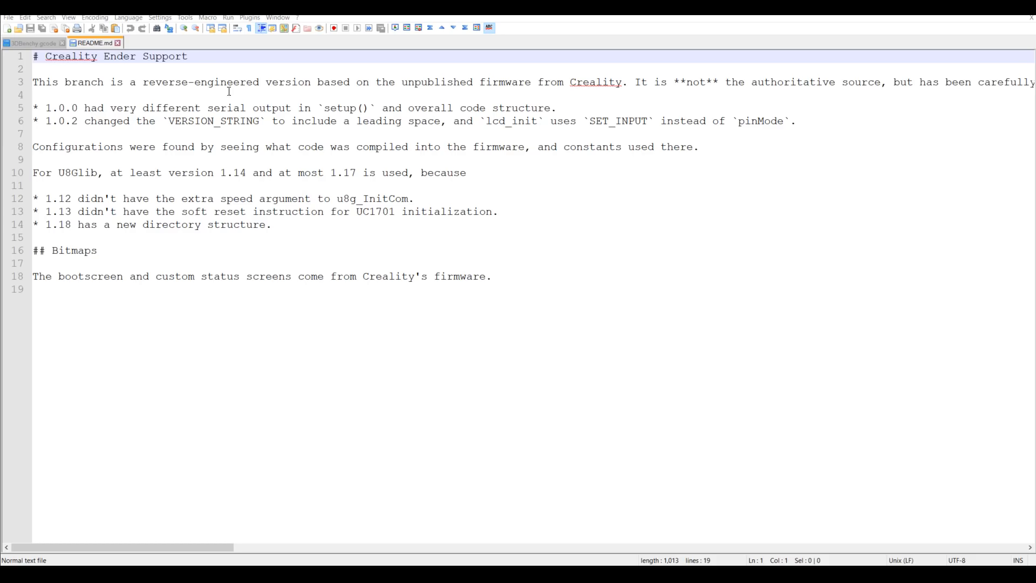
mouse_move(673, 225)
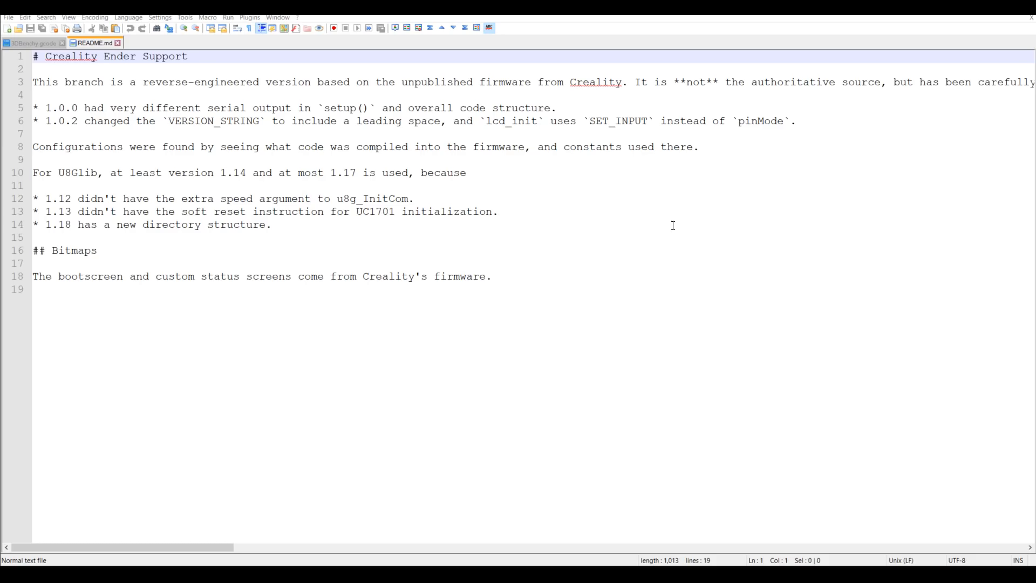
mouse_move(158, 280)
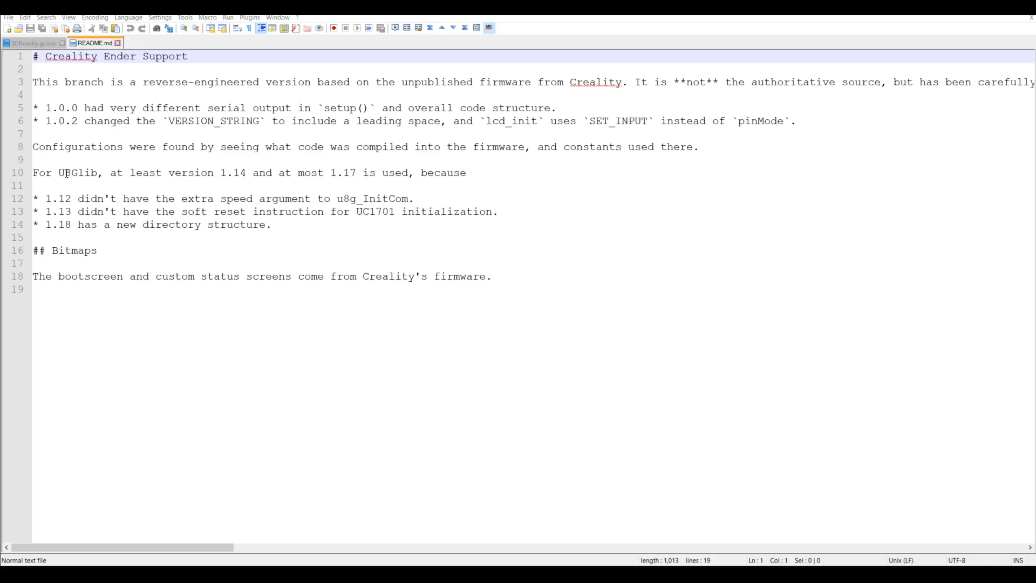
mouse_move(298, 201)
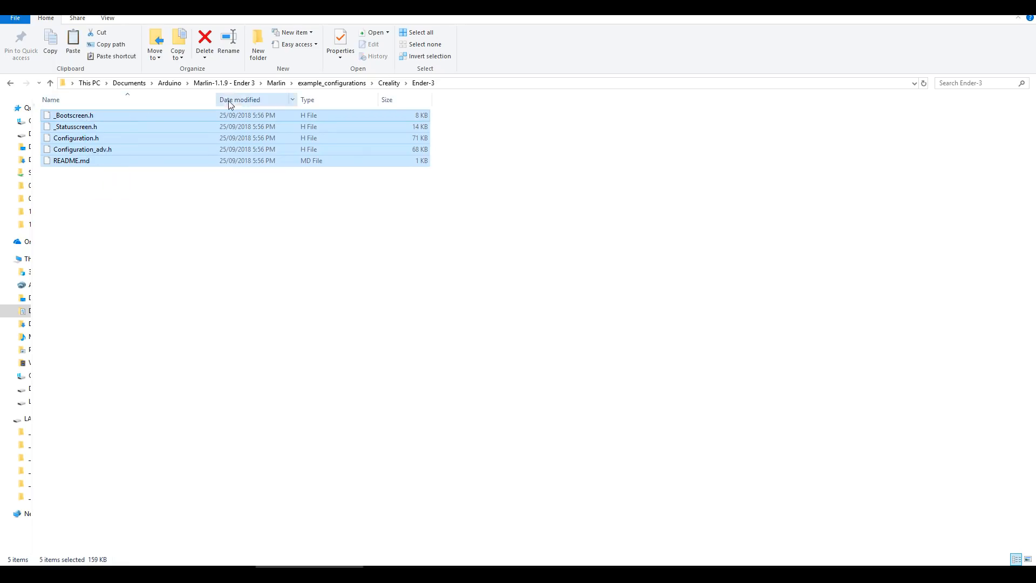
- Copy the Ender-3 configuration files over Marlin's originals, then open Marlin.ino
left_click(276, 83)
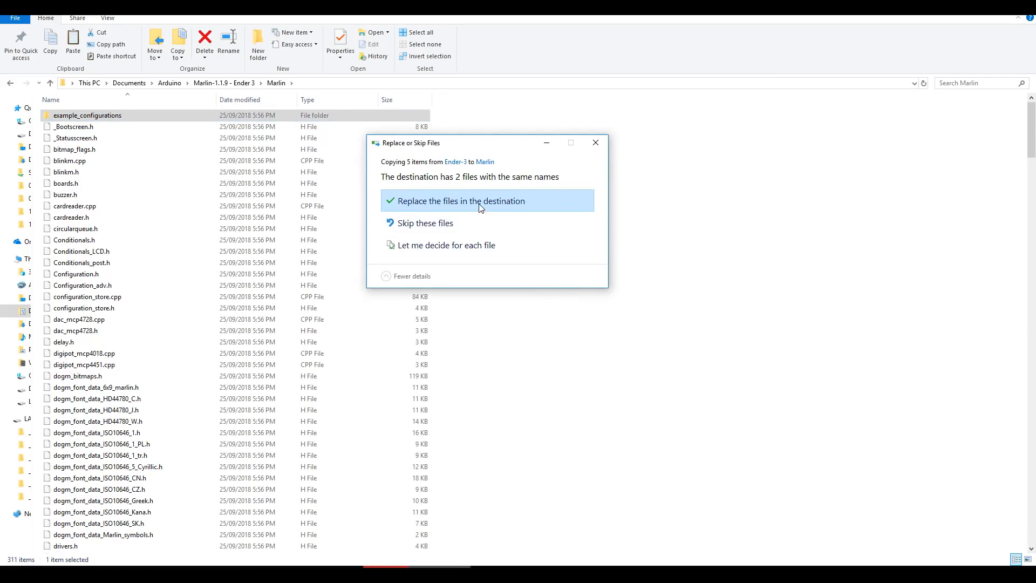
left_click(460, 201)
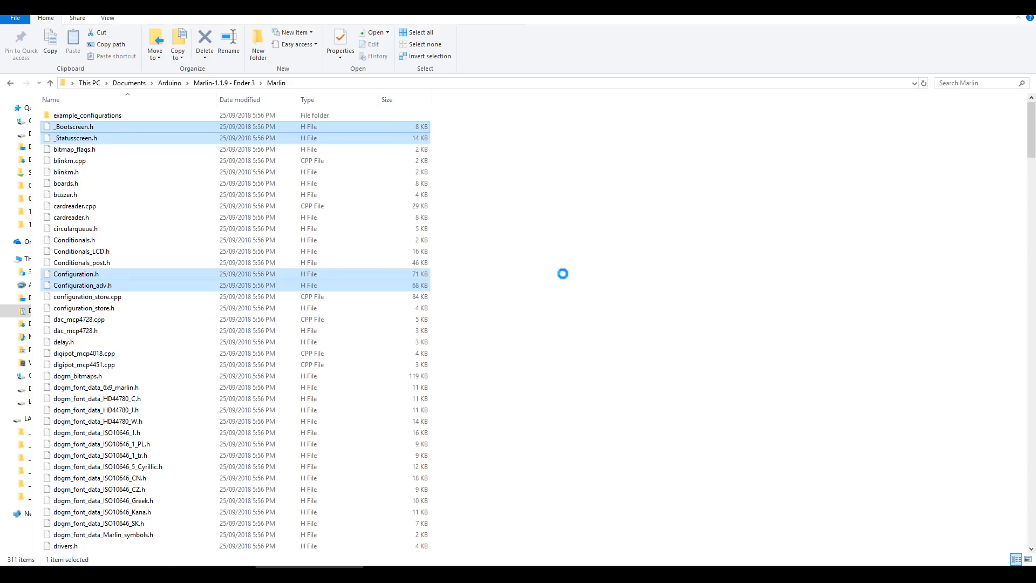
scroll("down", 3)
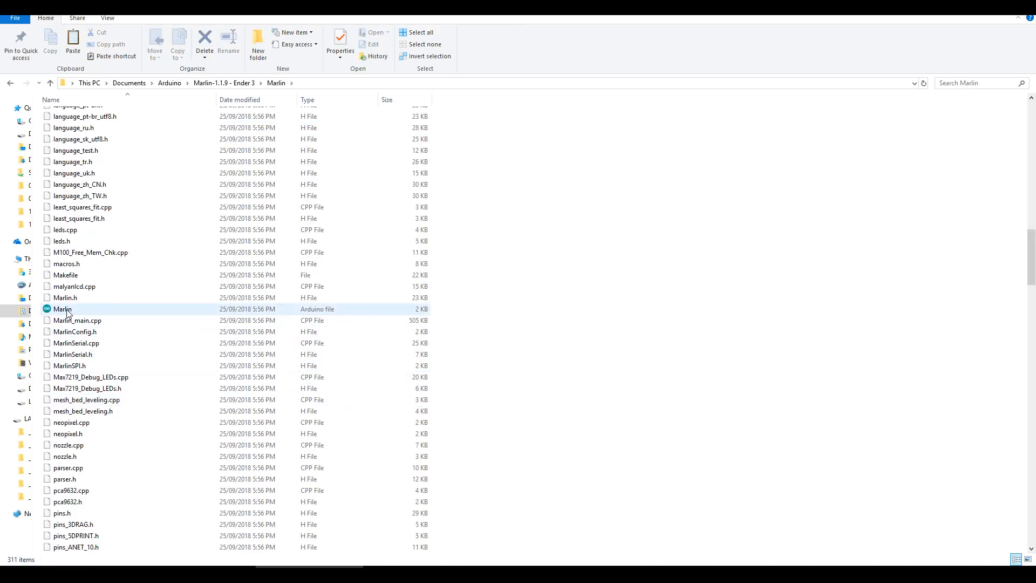
mouse_move(64, 308)
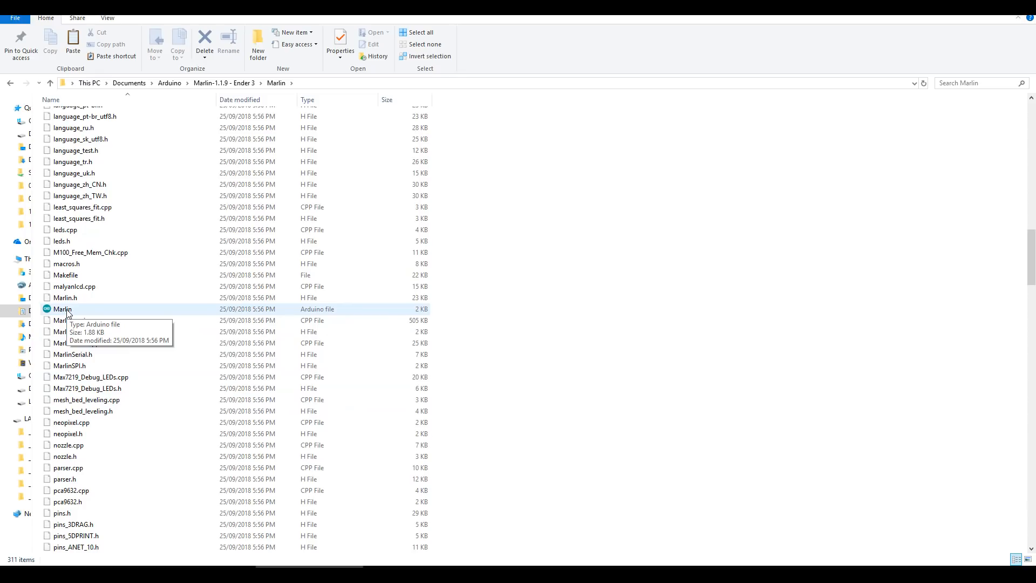
left_click(63, 309)
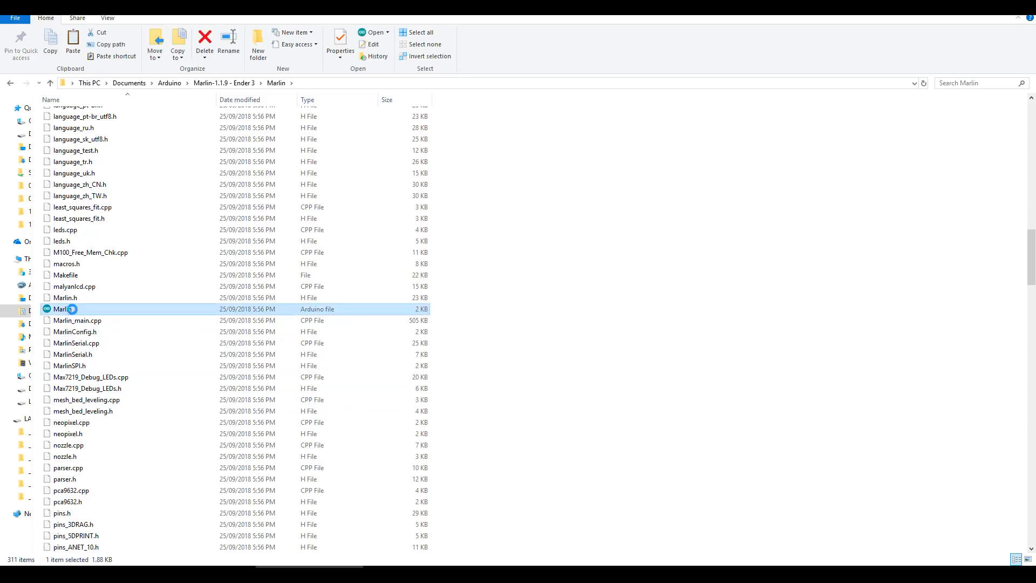
double_click(65, 308)
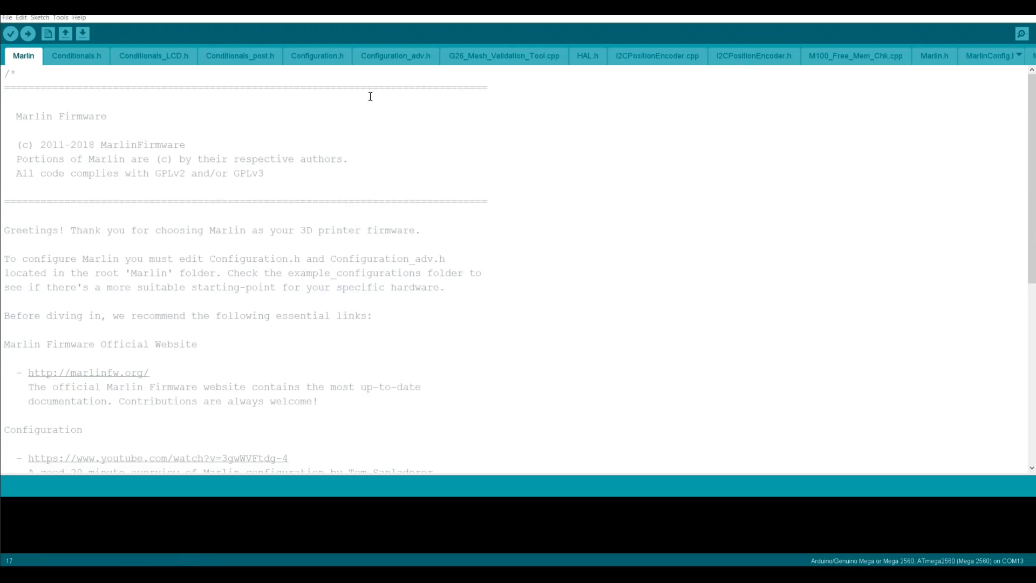
- Switch to the Configuration.h tab and scroll through its settings
left_click(317, 55)
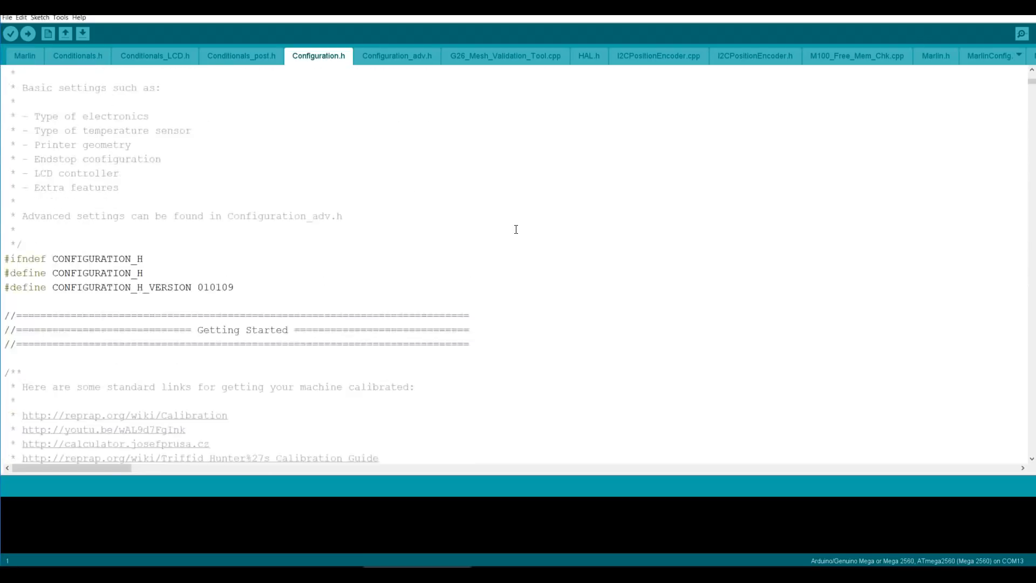
scroll("down", 3)
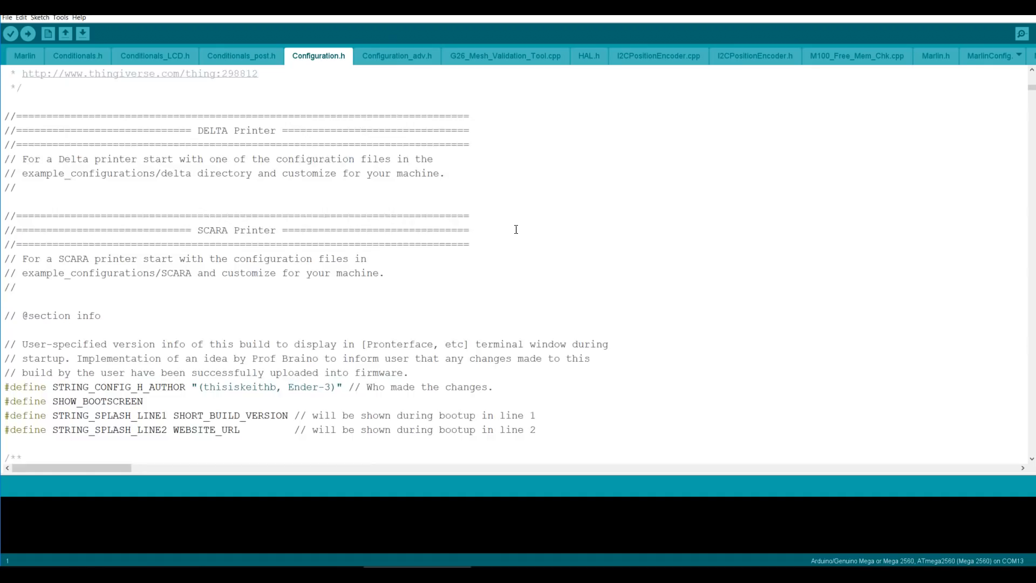
scroll("down", 3)
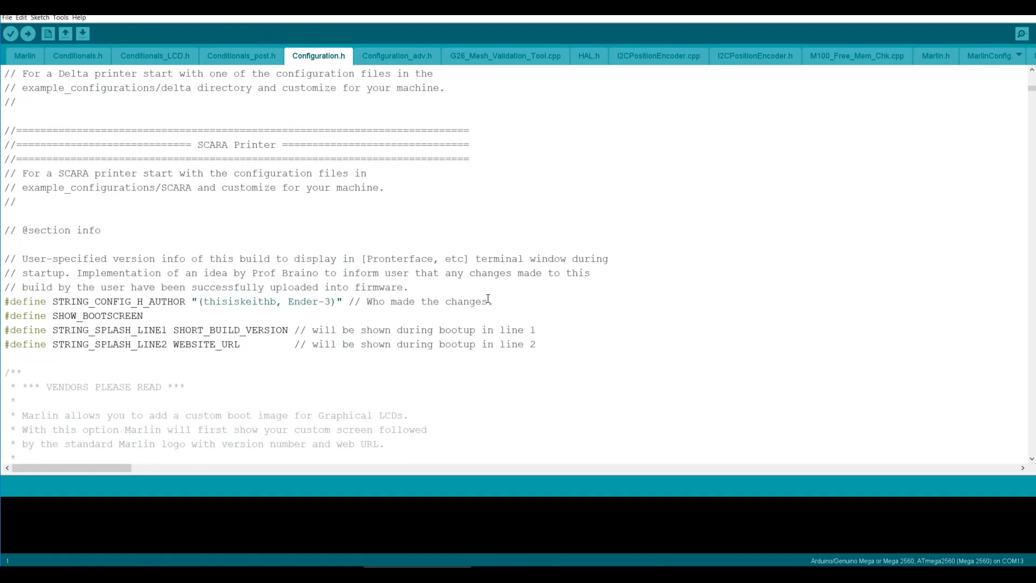
scroll("up", 3)
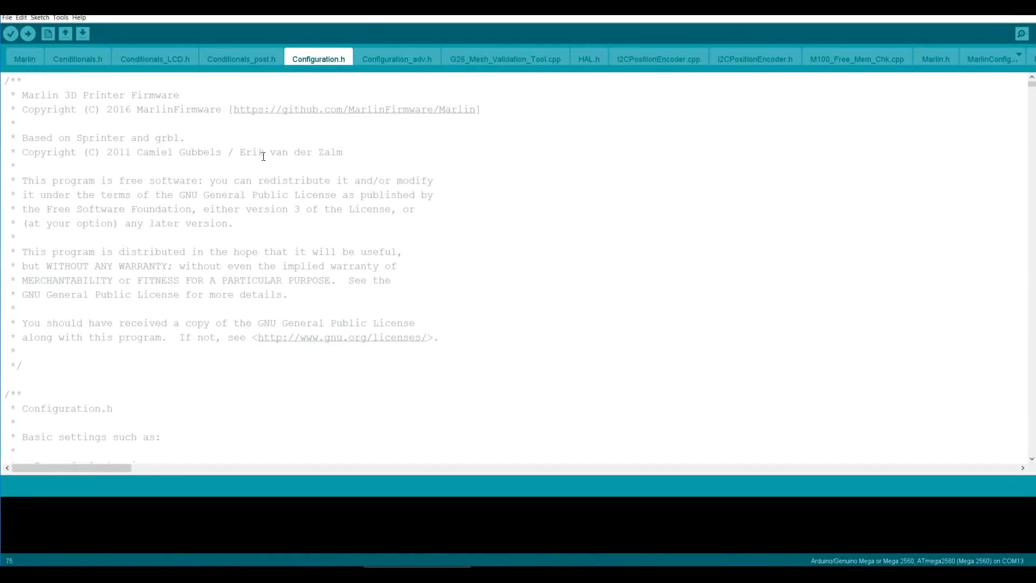
left_click(88, 7)
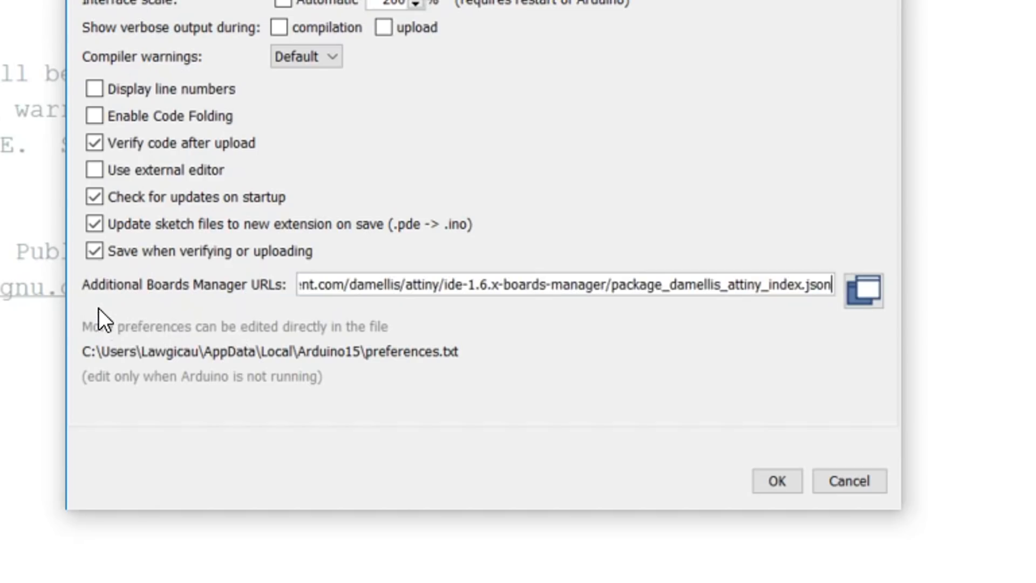
mouse_move(258, 290)
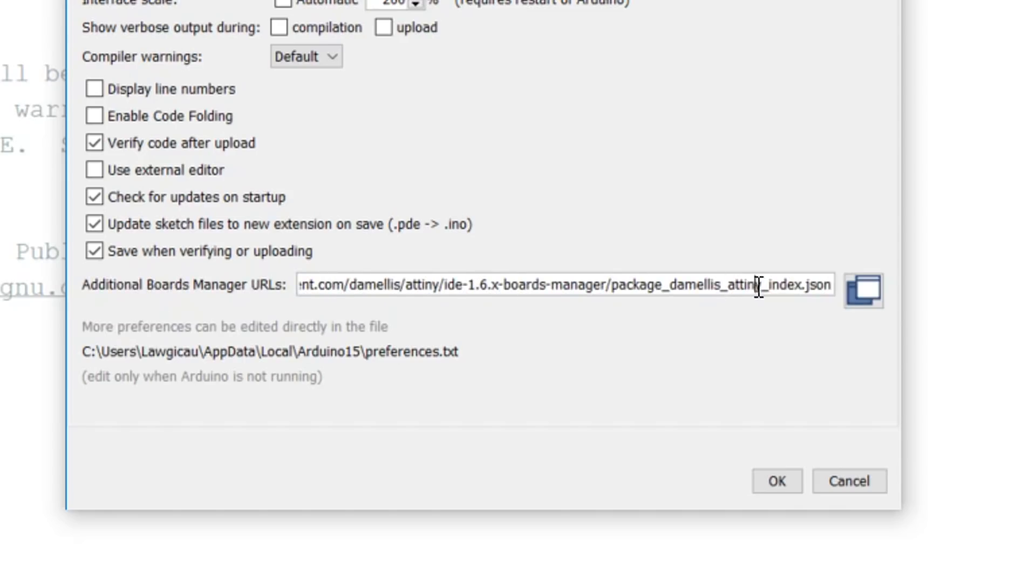
mouse_move(866, 340)
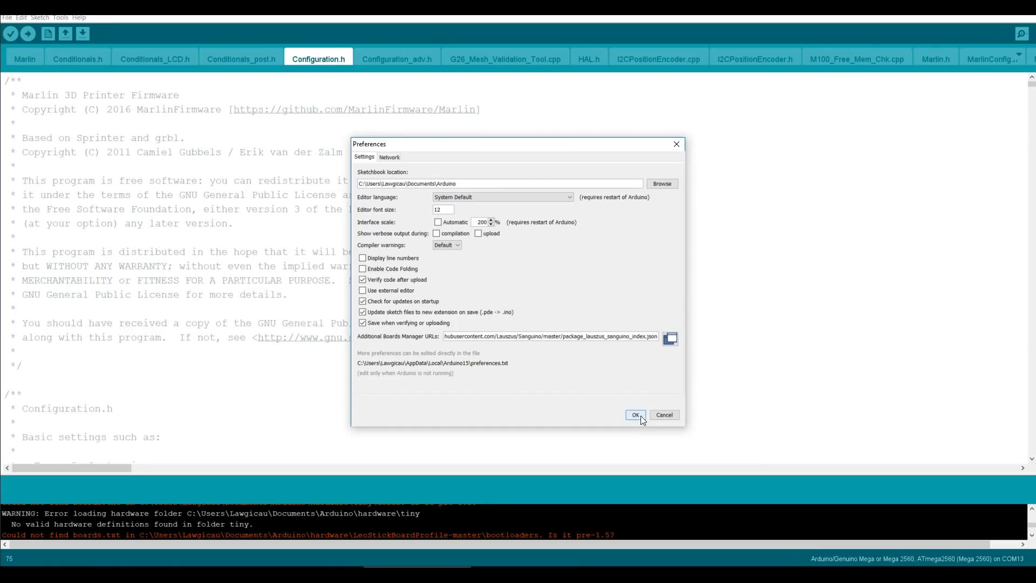
- Confirm Preferences with the Sanguino package_index.json URL in Additional Boards Manager URLs
left_click(634, 414)
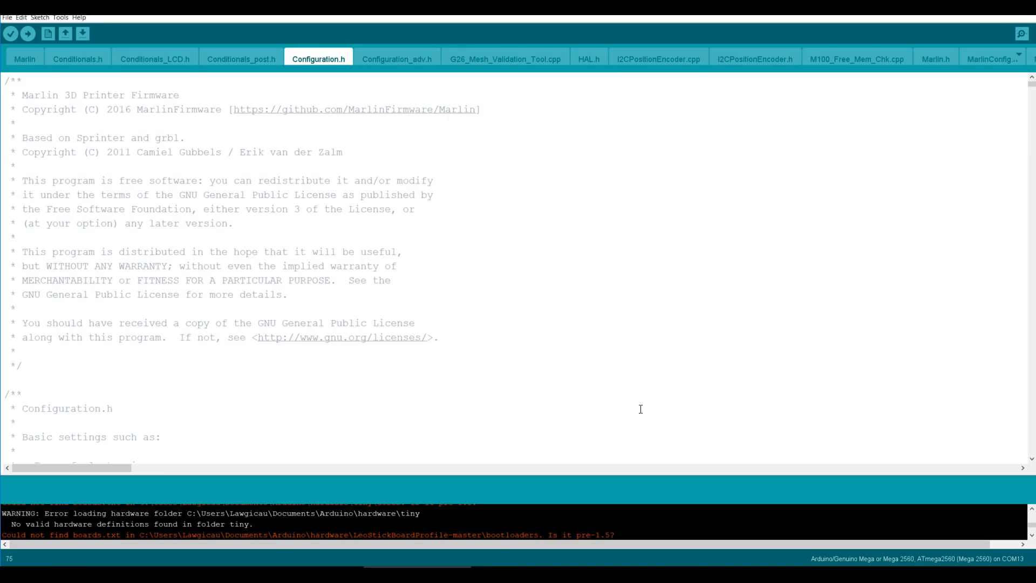
- Search 'sa' in Boards Manager and install the Sanguino board package
left_click(87, 7)
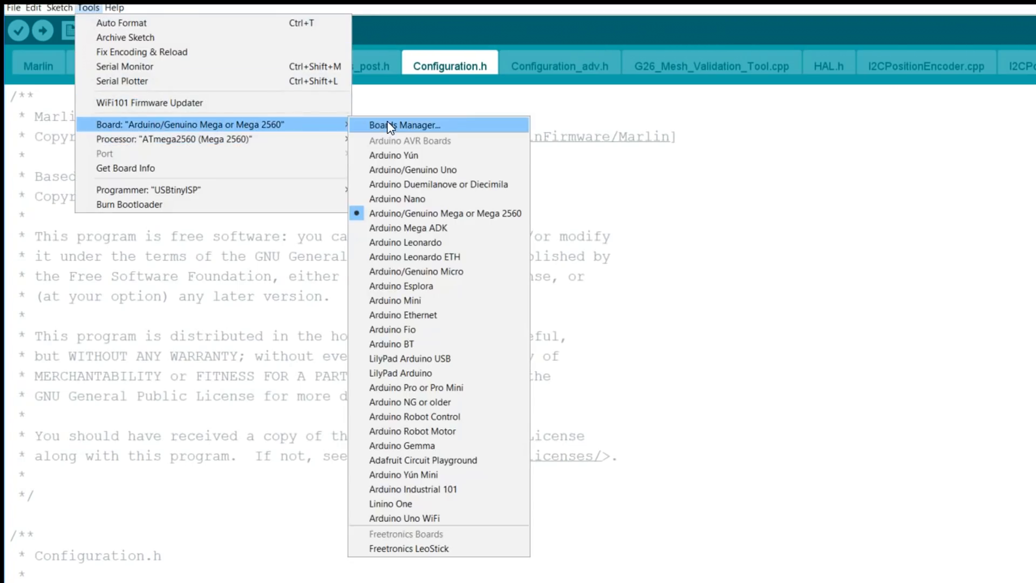
left_click(403, 125)
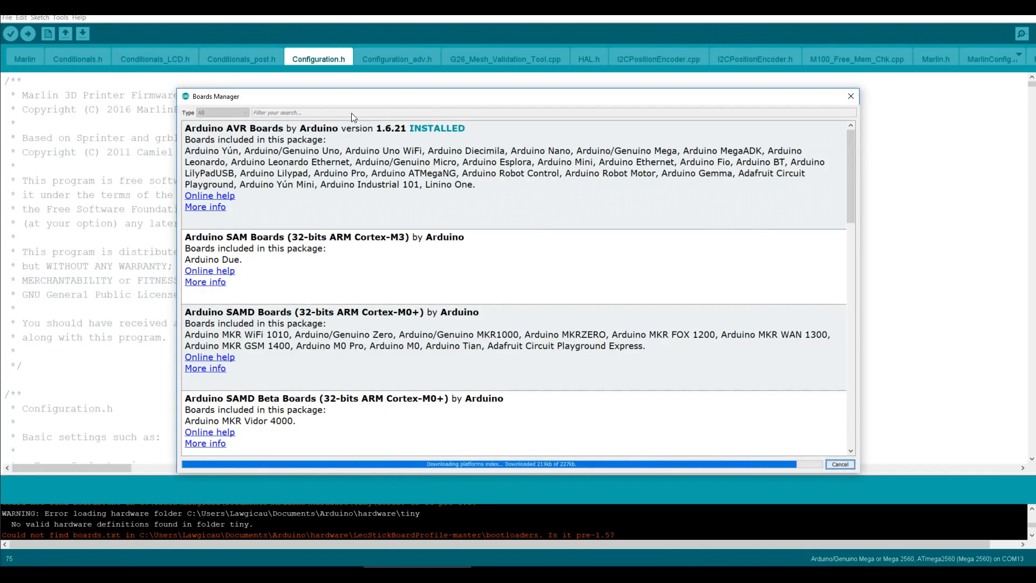
type("sang")
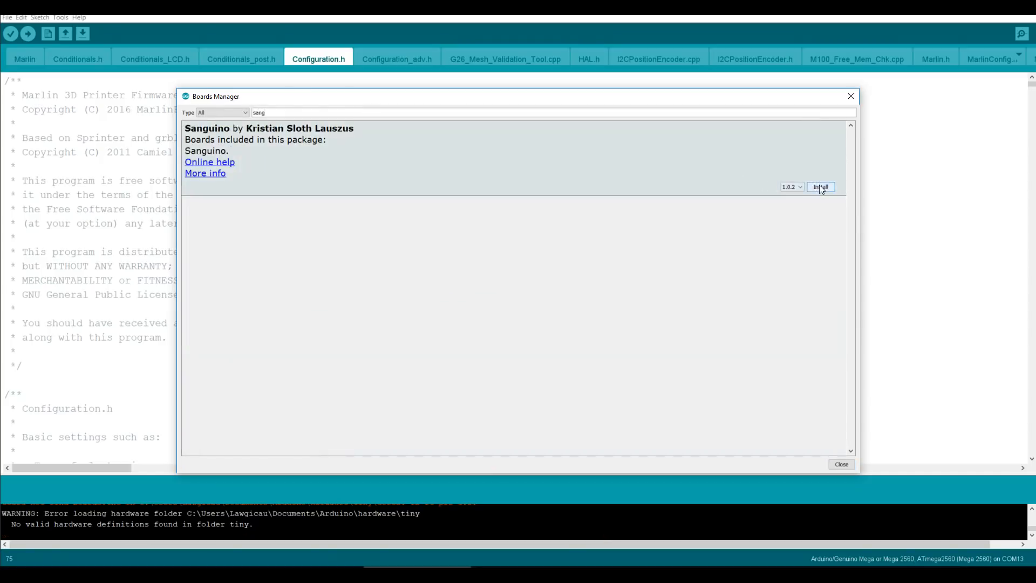
left_click(820, 186)
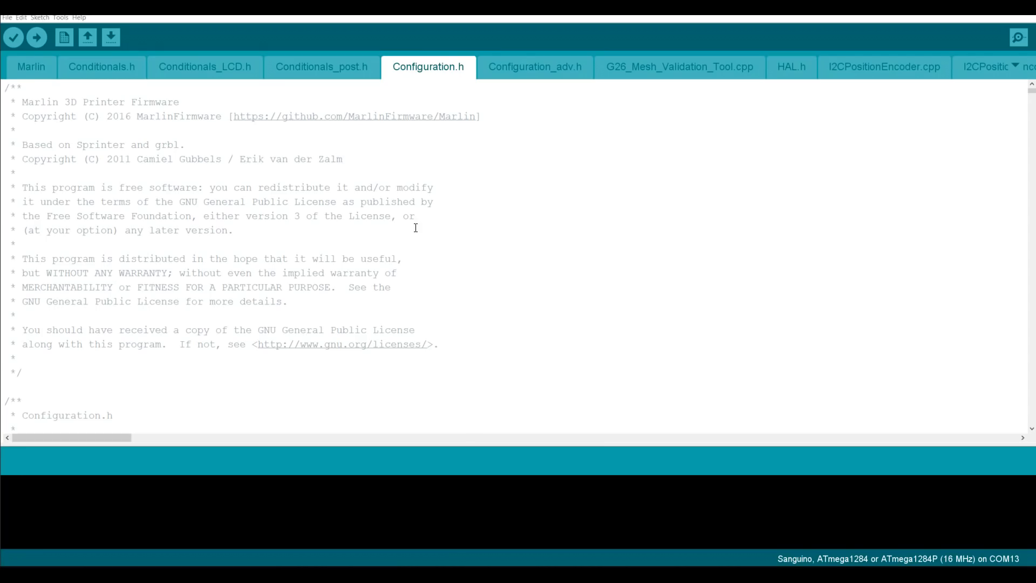
- Browse the Sketch menu and check the ATmega1284P (16 MHz) processor option
left_click(39, 17)
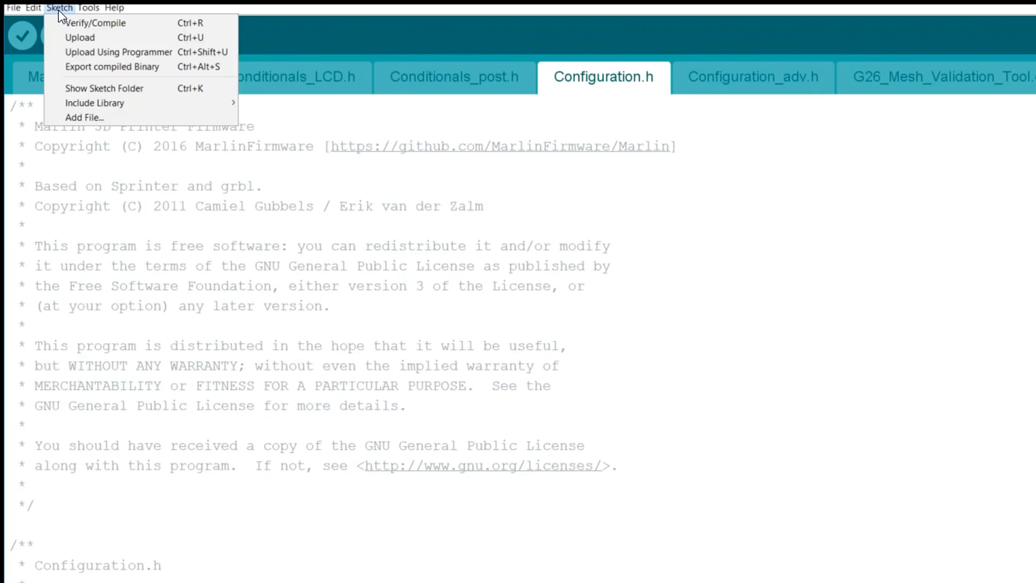
mouse_move(94, 103)
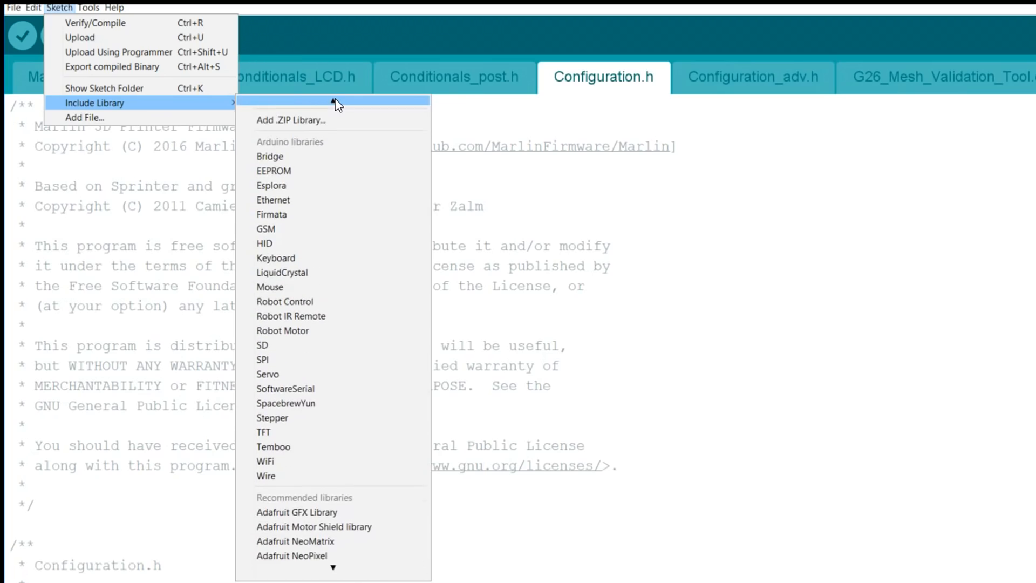
left_click(482, 226)
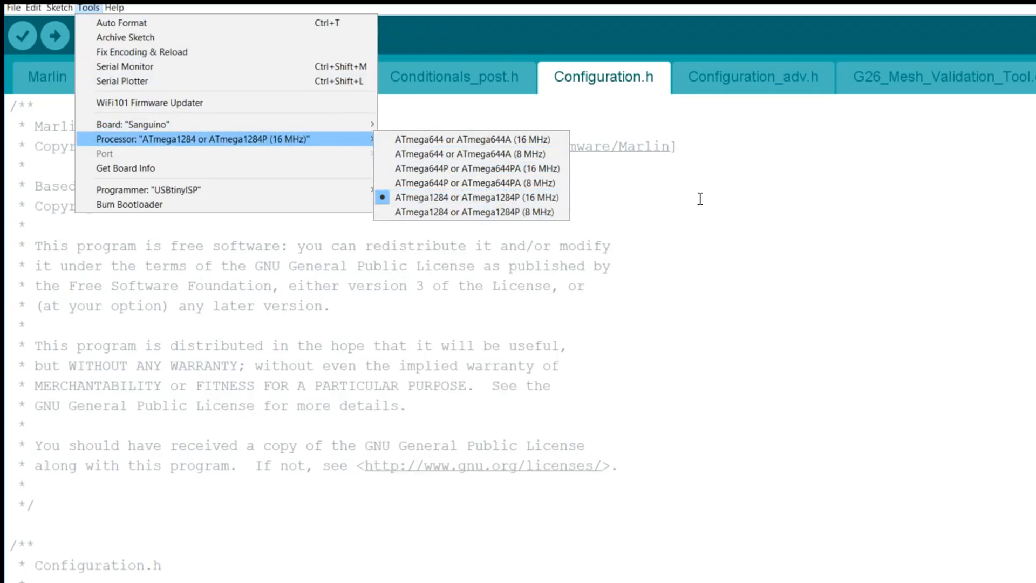
- Keep the ATmega1284P 16 MHz processor, verify the Marlin sketch, and start uploading
left_click(475, 197)
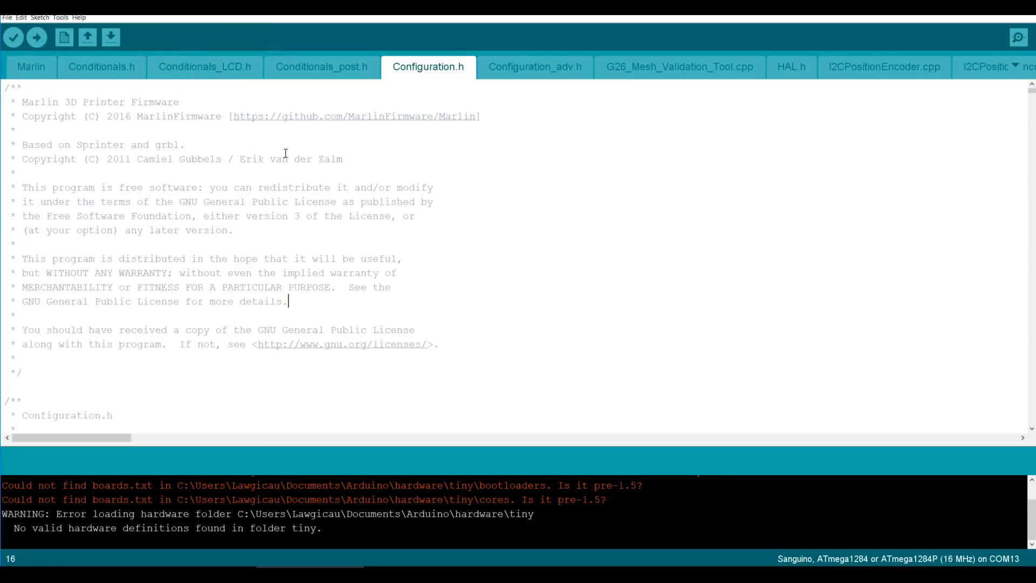
mouse_move(12, 37)
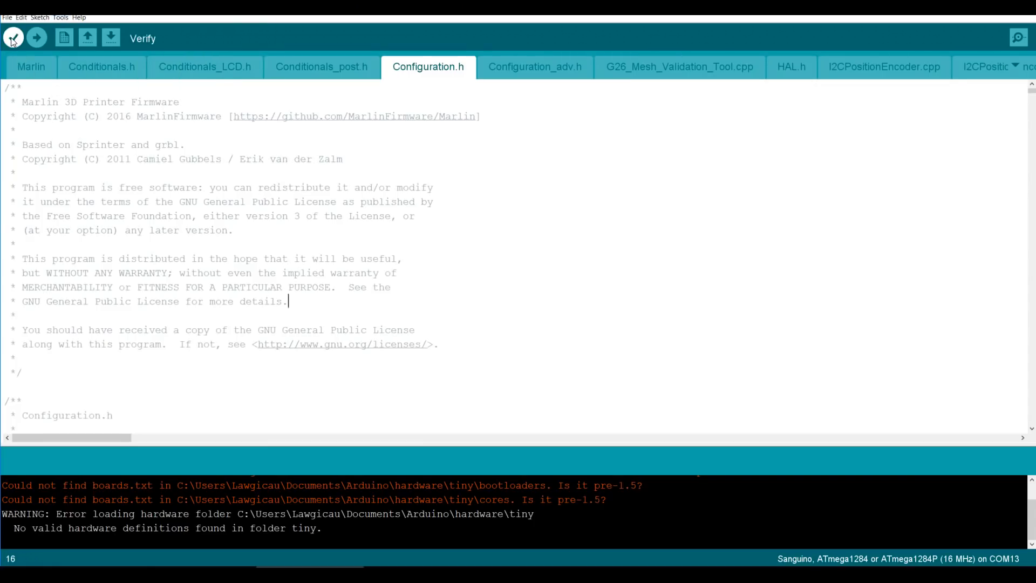
left_click(13, 38)
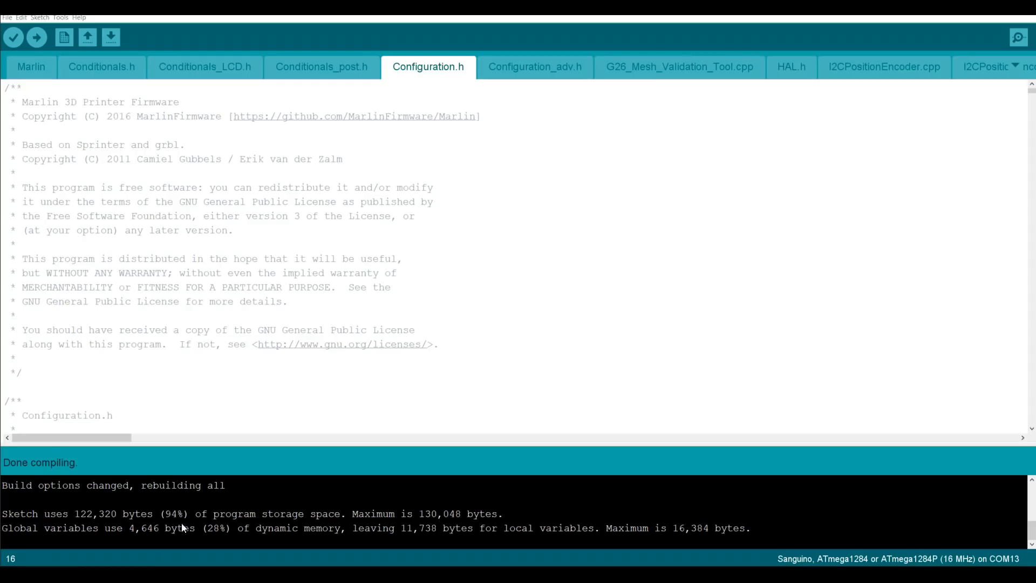
mouse_move(344, 507)
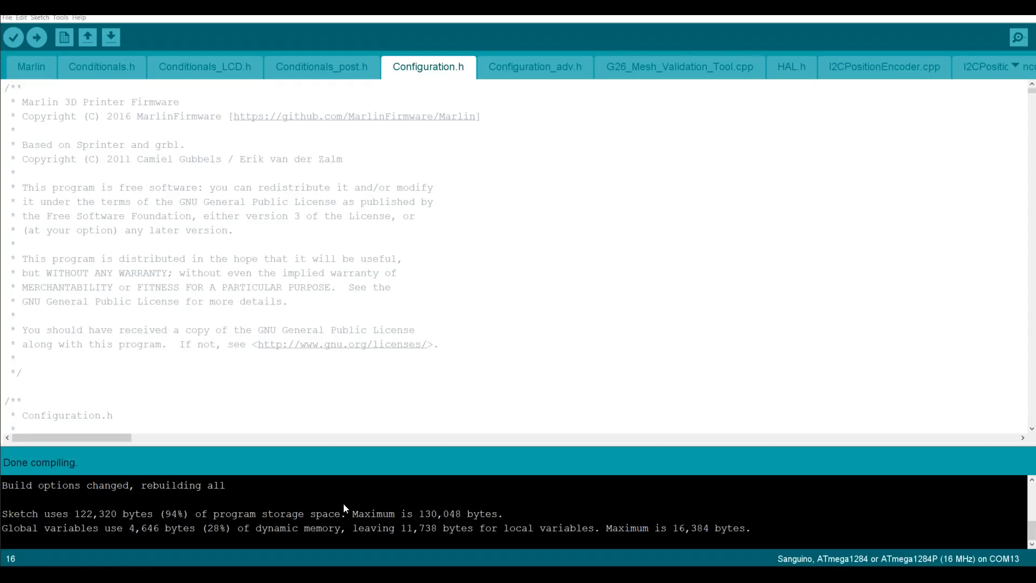
mouse_move(374, 509)
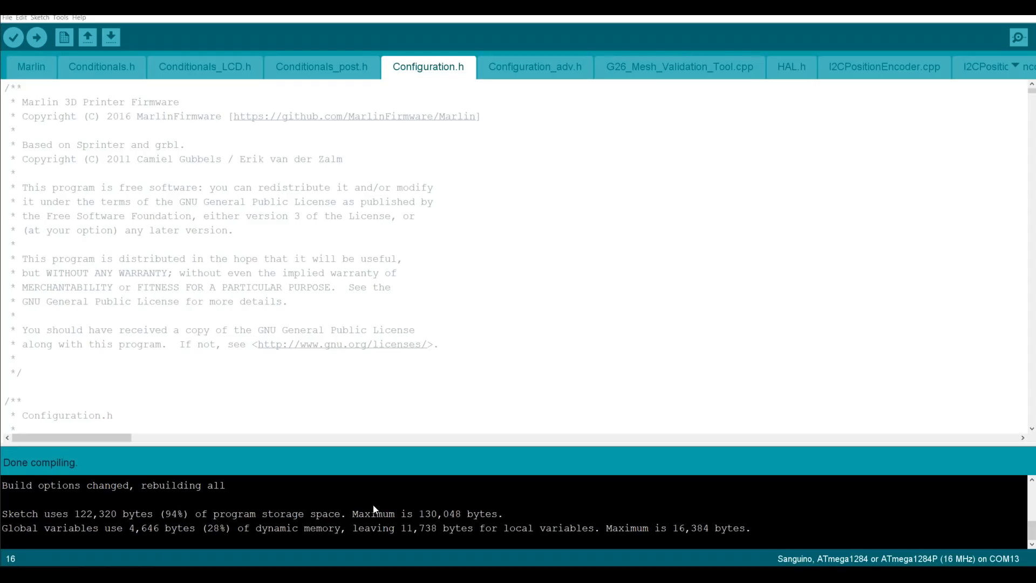
left_click(44, 46)
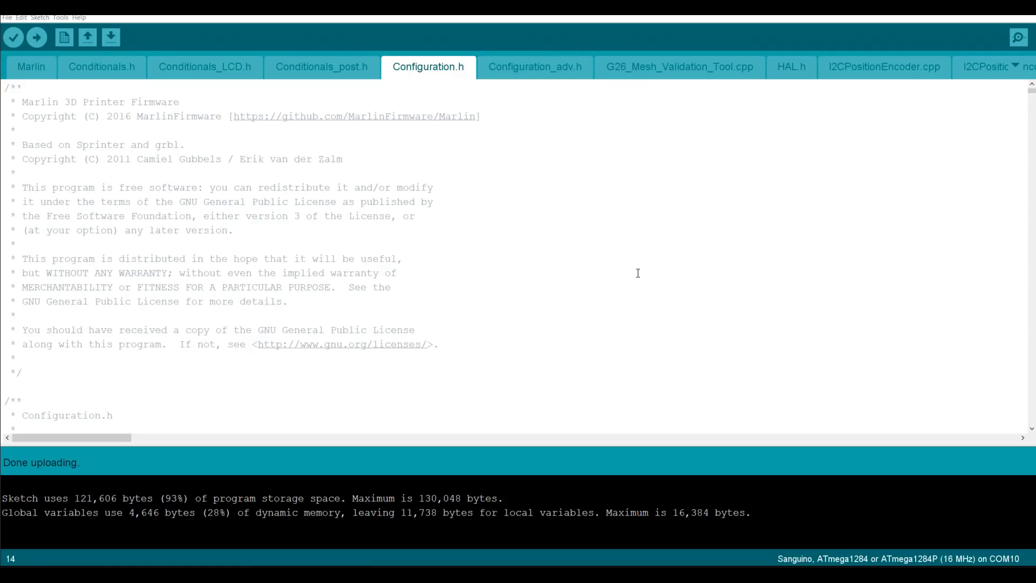
mouse_move(641, 271)
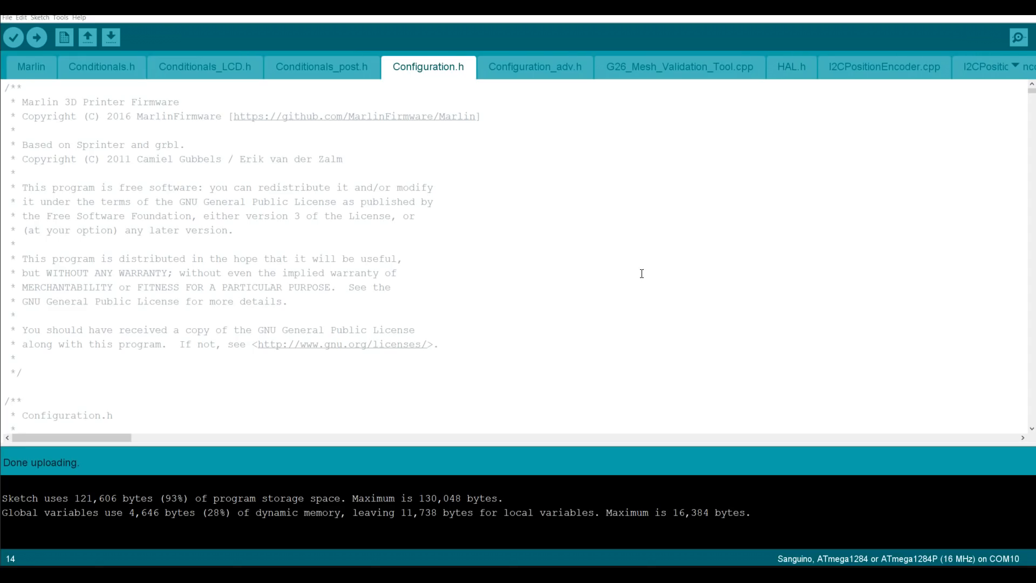
mouse_move(550, 85)
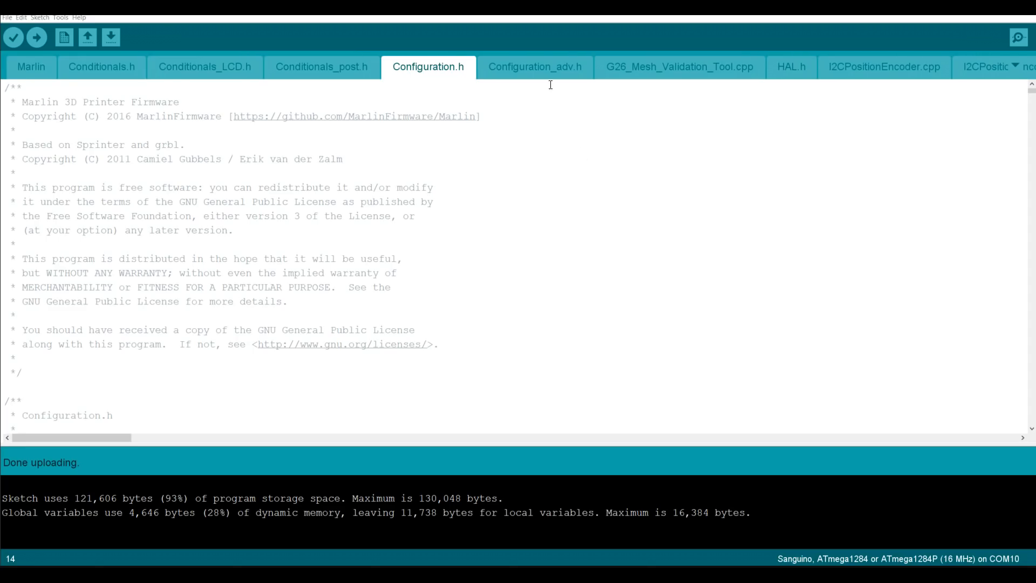
- Switch to the Configuration_adv.h tab showing the POWER_LOSS_RECOVERY settings
left_click(534, 65)
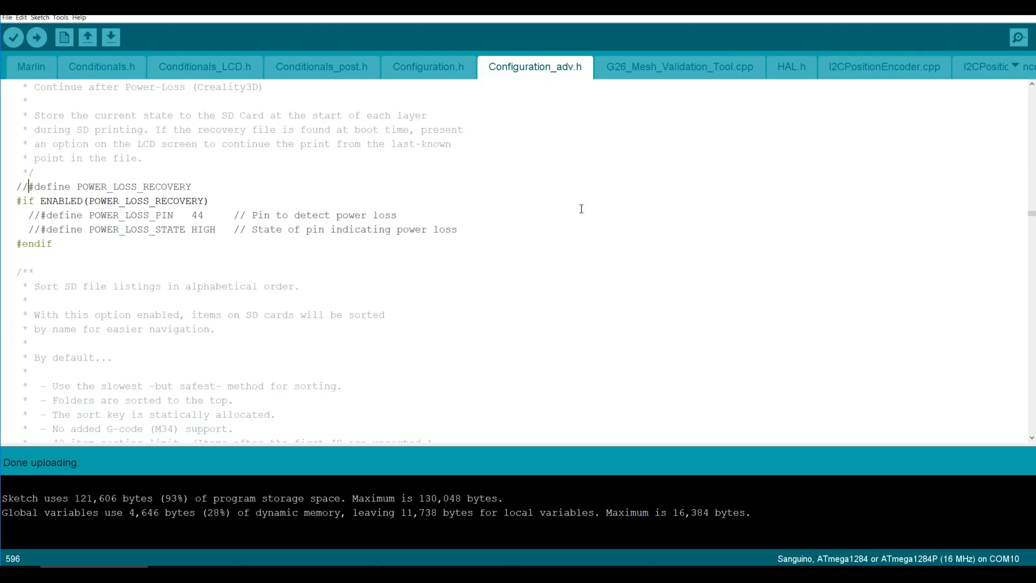